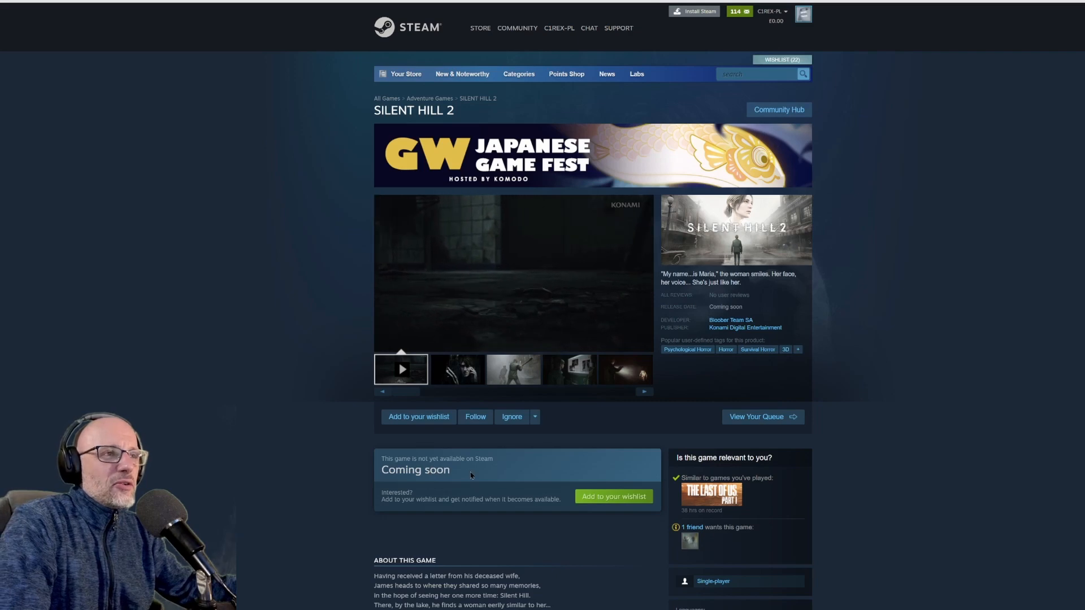
# Expand Silent Hill 2's full system requirements with the minimum and recommended additional notes
pyautogui.scroll(-3)
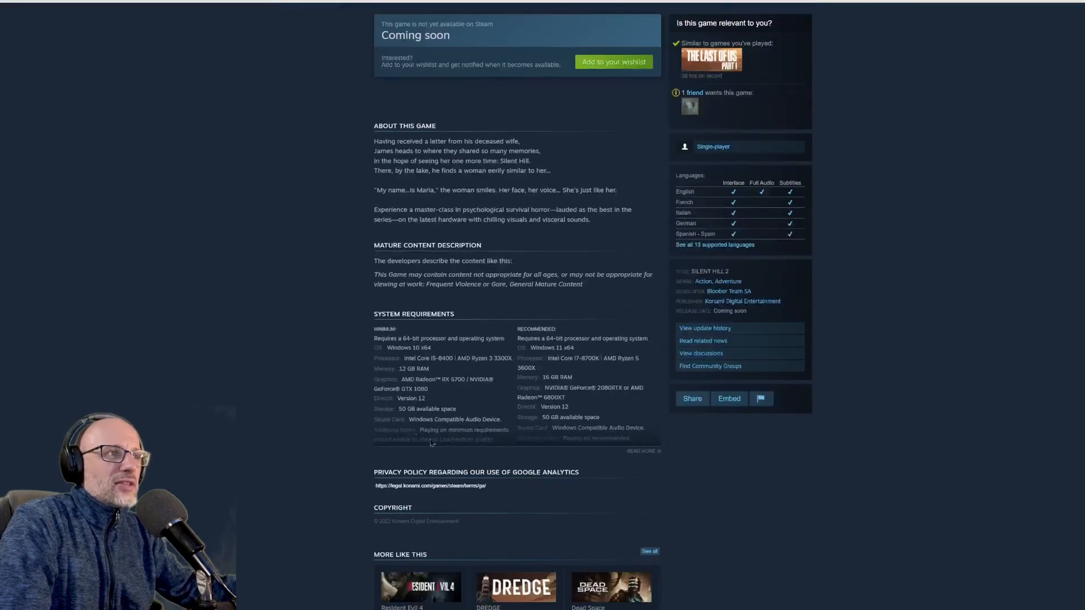
pyautogui.click(641, 451)
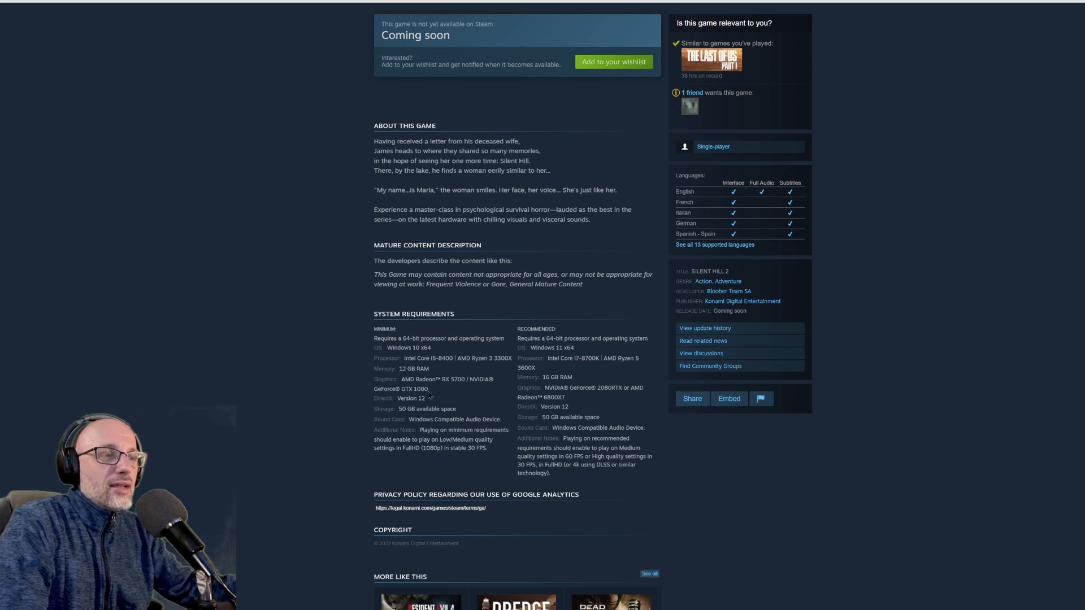
pyautogui.moveTo(452, 393)
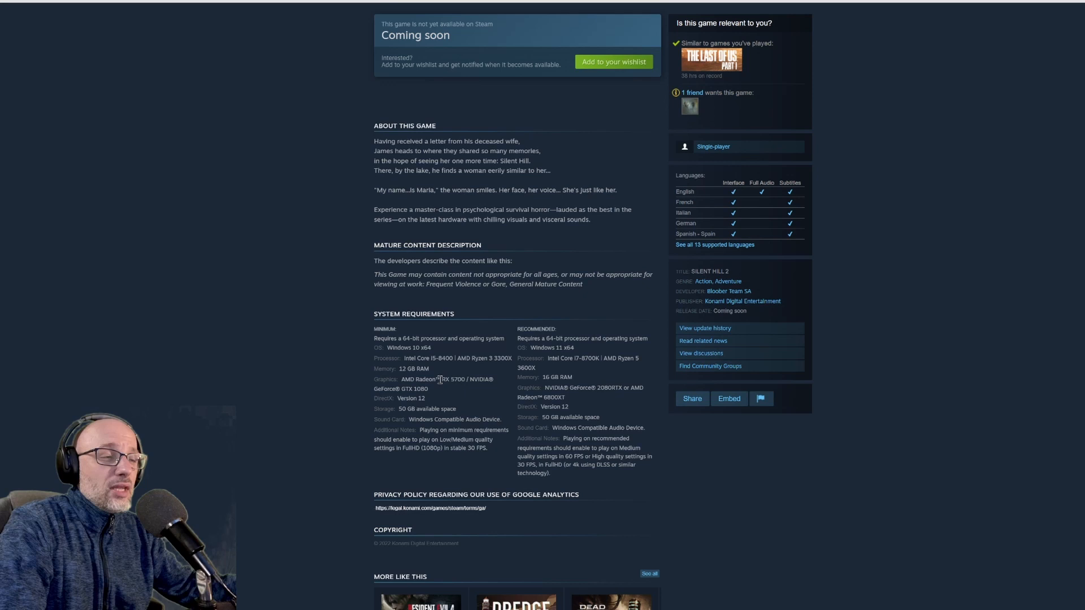
pyautogui.scroll(-3)
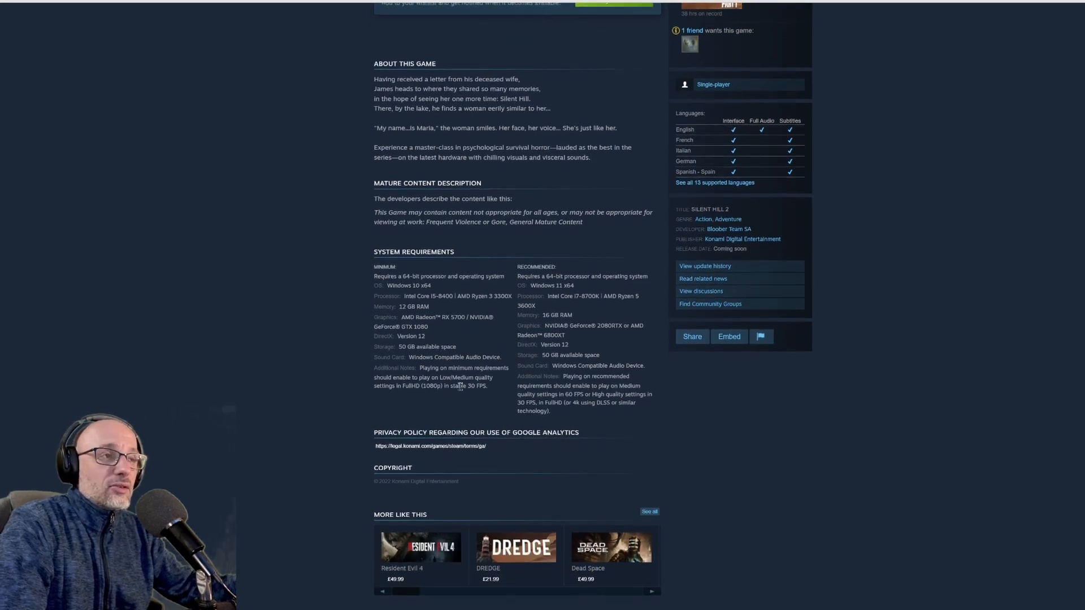
pyautogui.moveTo(580, 290)
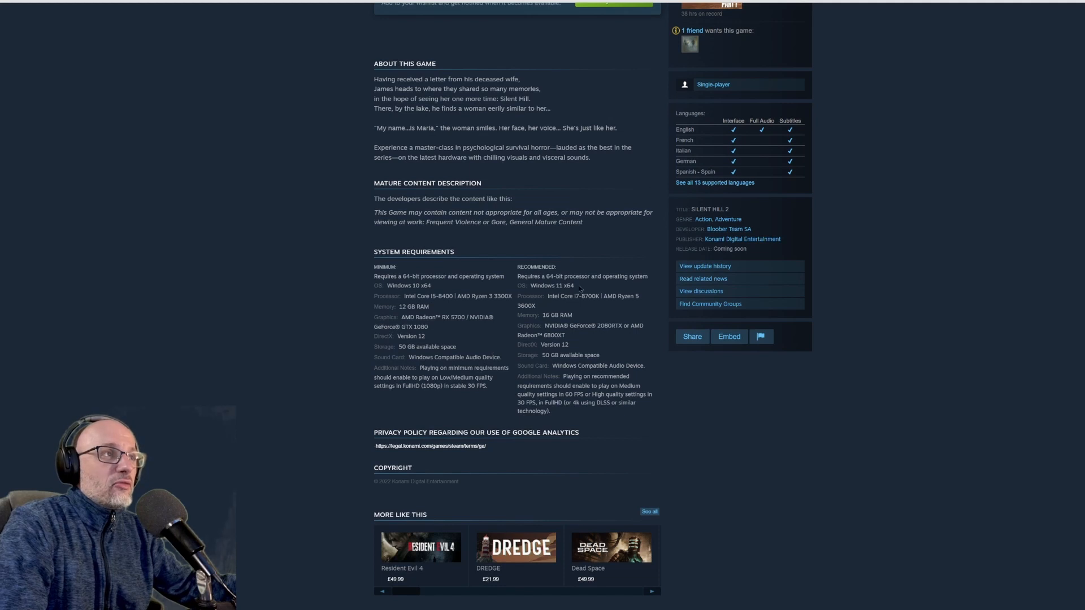
pyautogui.moveTo(555, 315)
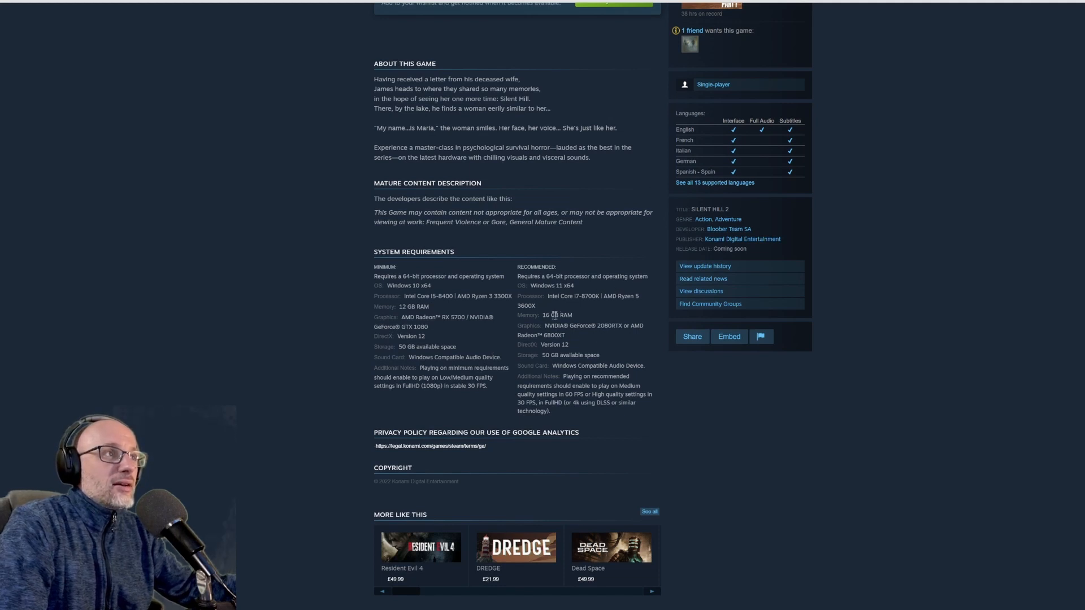
pyautogui.moveTo(599, 295)
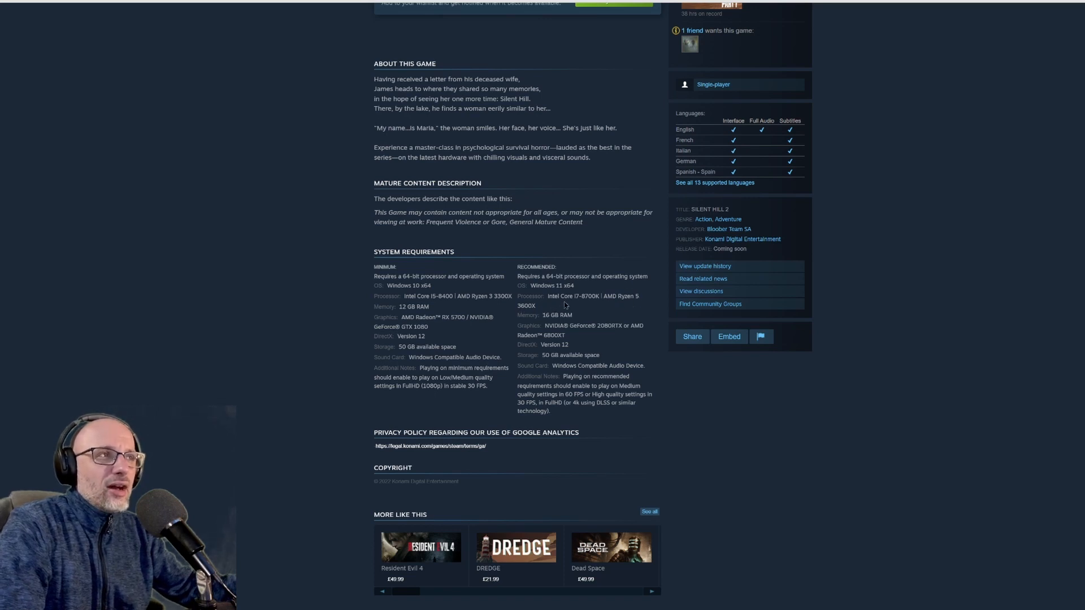
pyautogui.scroll(-3)
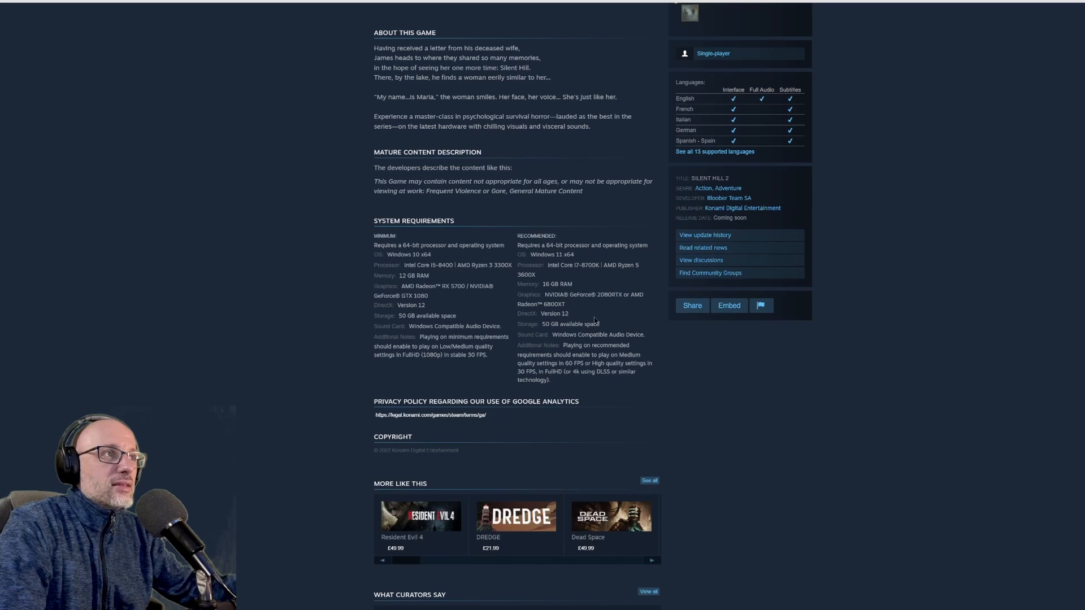
pyautogui.moveTo(619, 292)
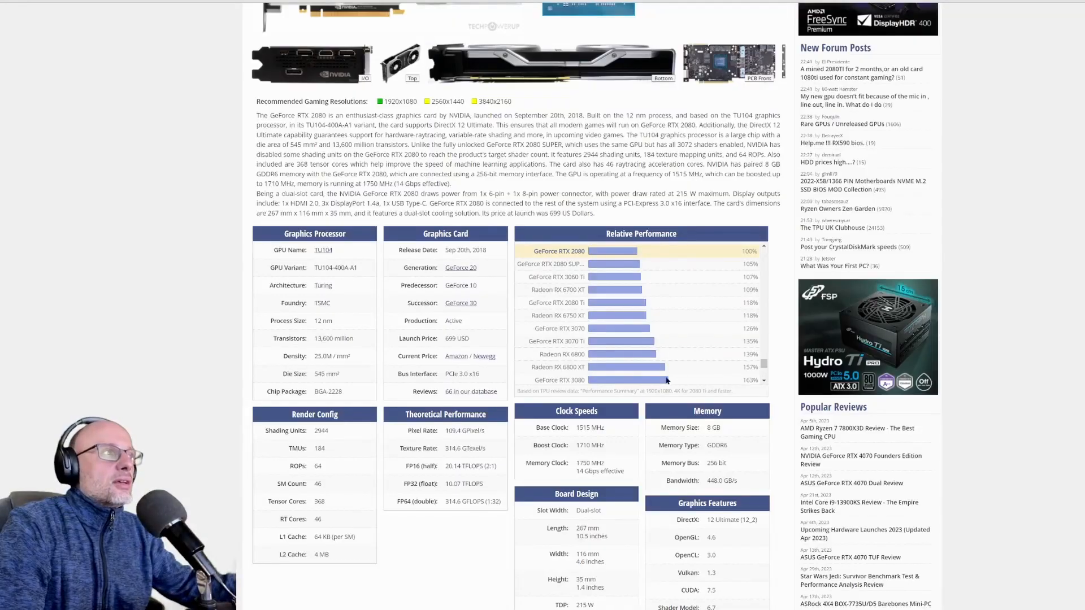
pyautogui.moveTo(705, 252)
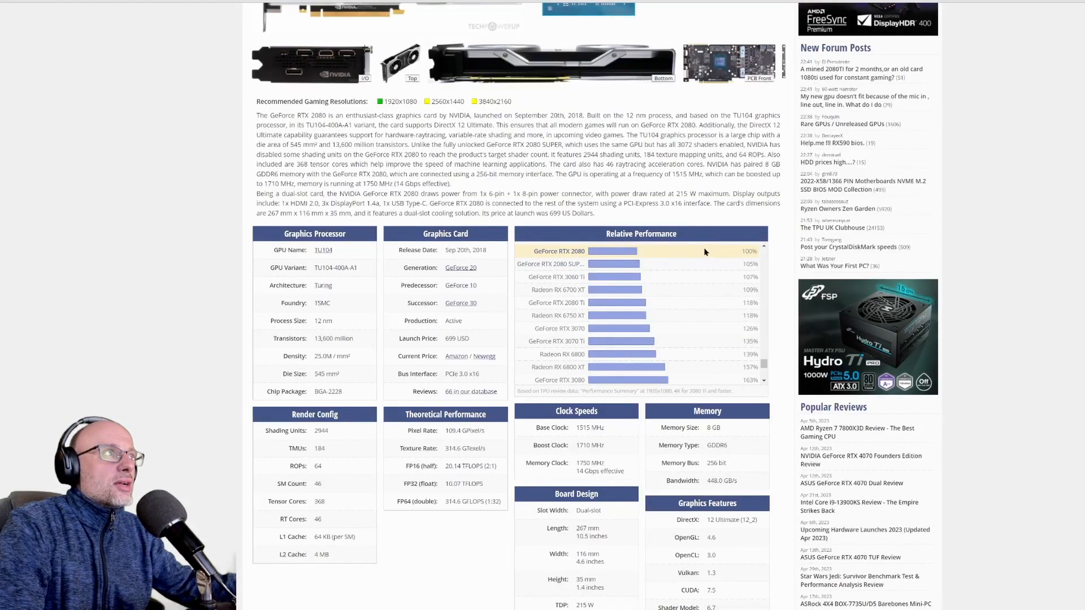
pyautogui.moveTo(748, 369)
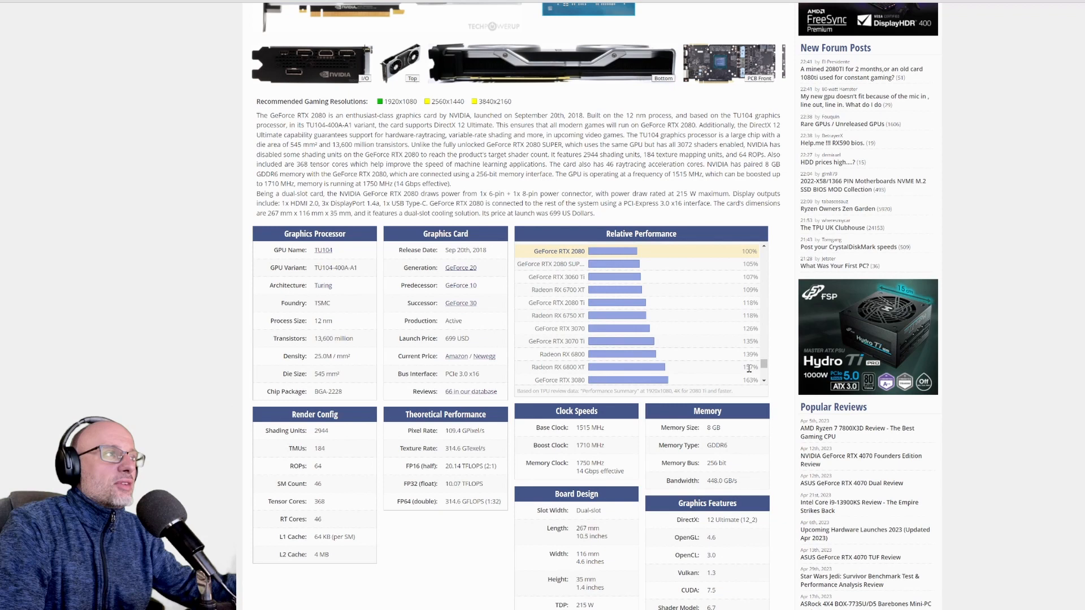
pyautogui.moveTo(746, 371)
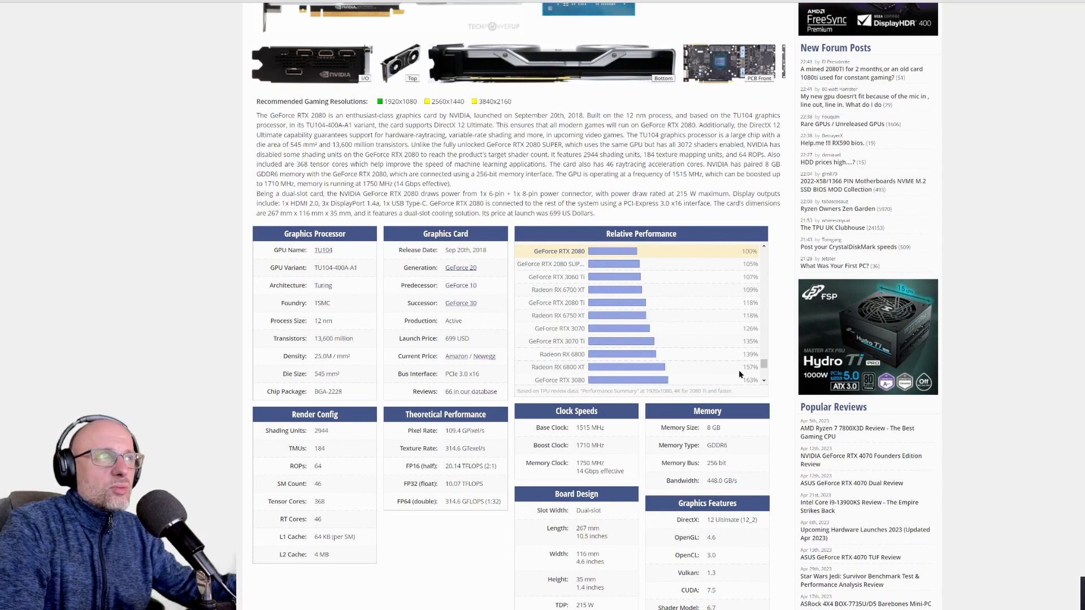
pyautogui.moveTo(568, 304)
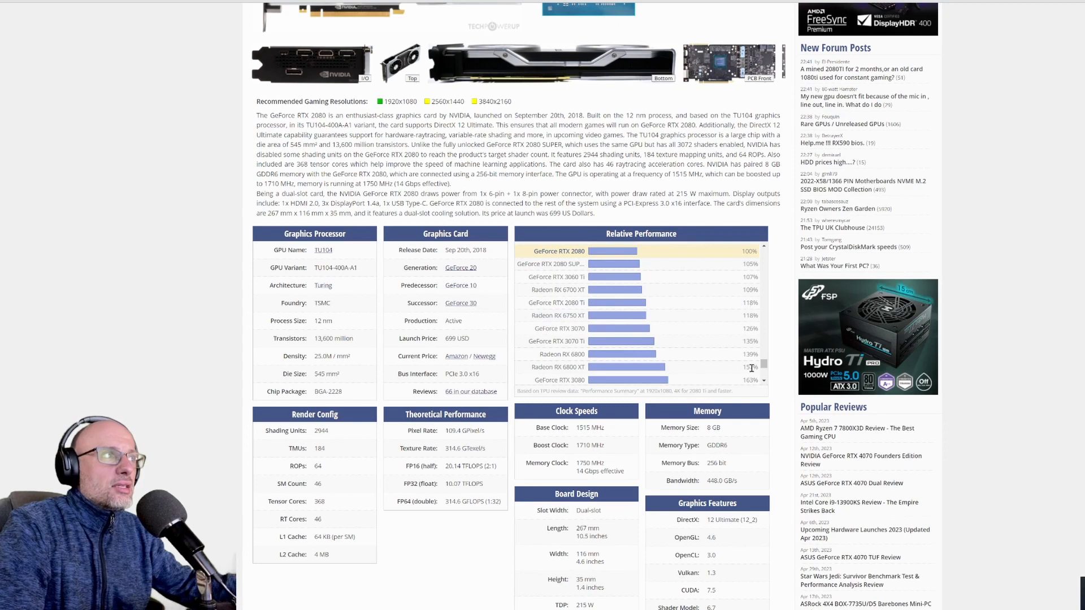
pyautogui.moveTo(734, 345)
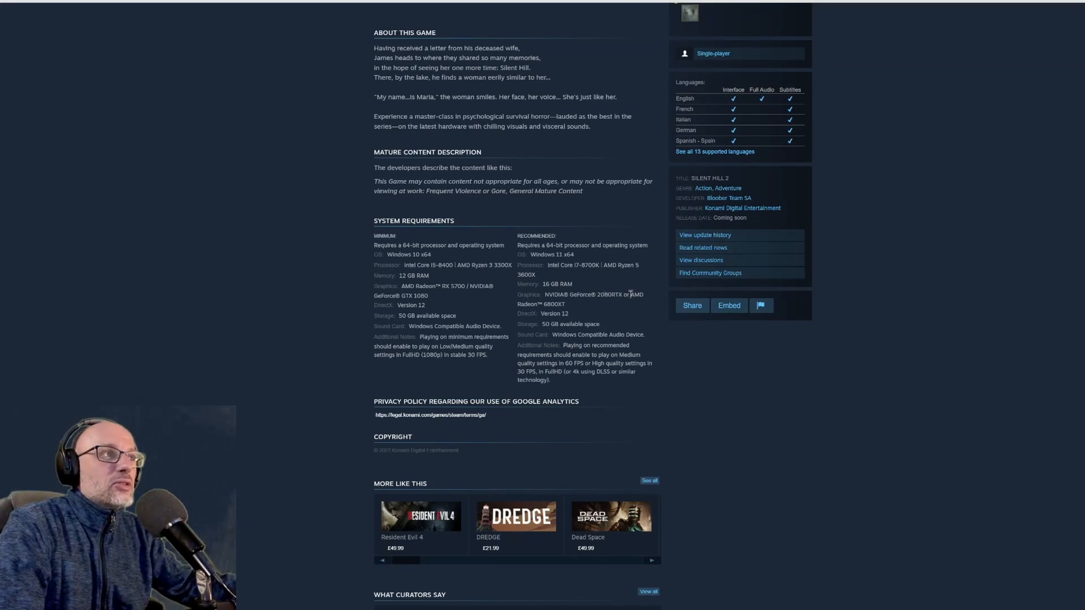
pyautogui.moveTo(576, 312)
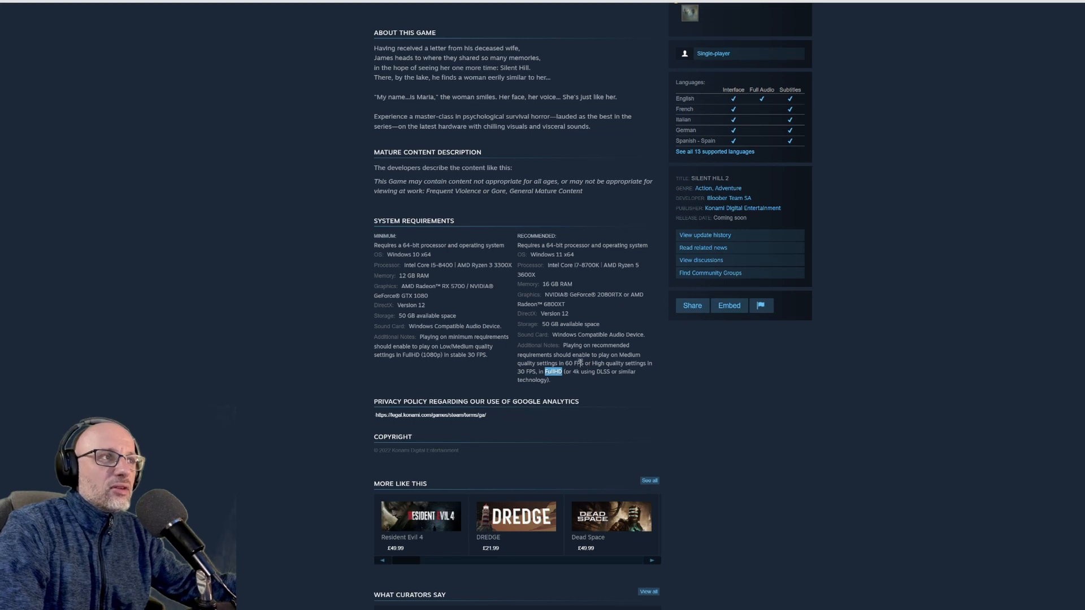
pyautogui.moveTo(537, 237)
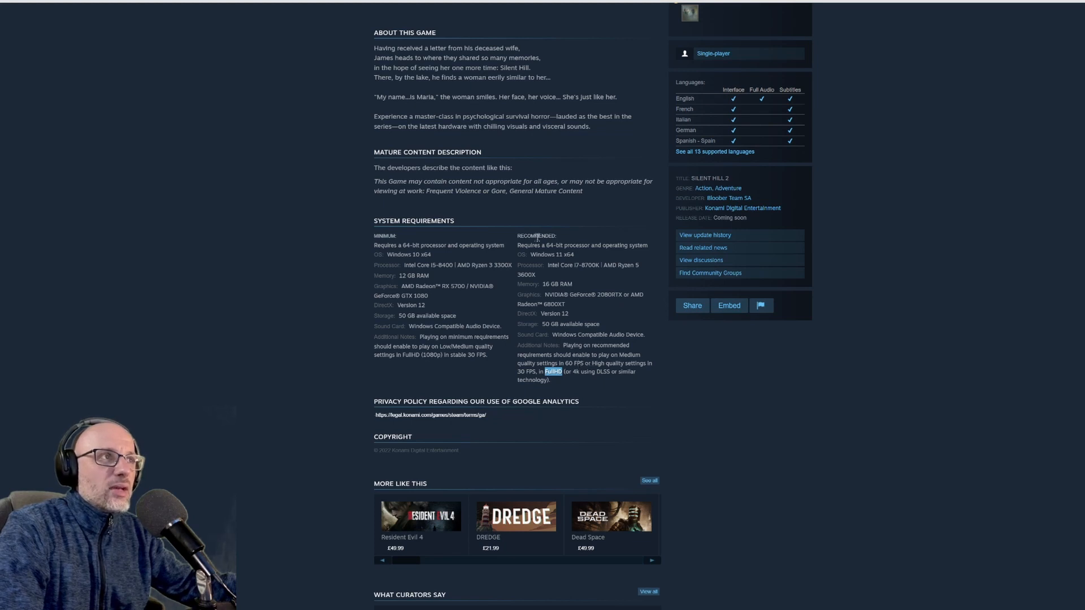
pyautogui.moveTo(524, 374)
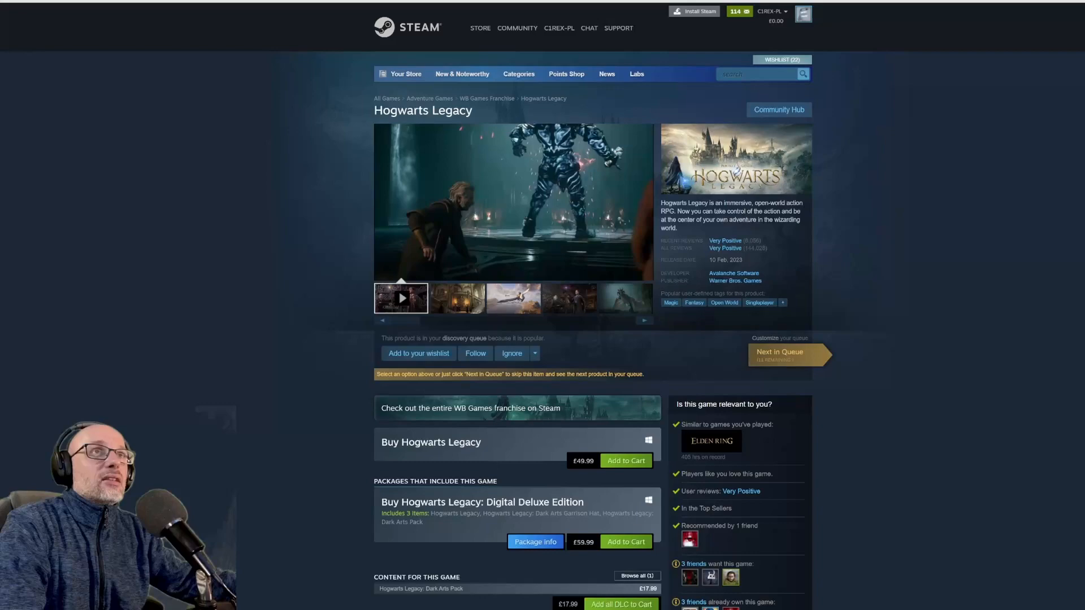
# Scroll the Hogwarts Legacy store page down past its purchase options
pyautogui.scroll(-3)
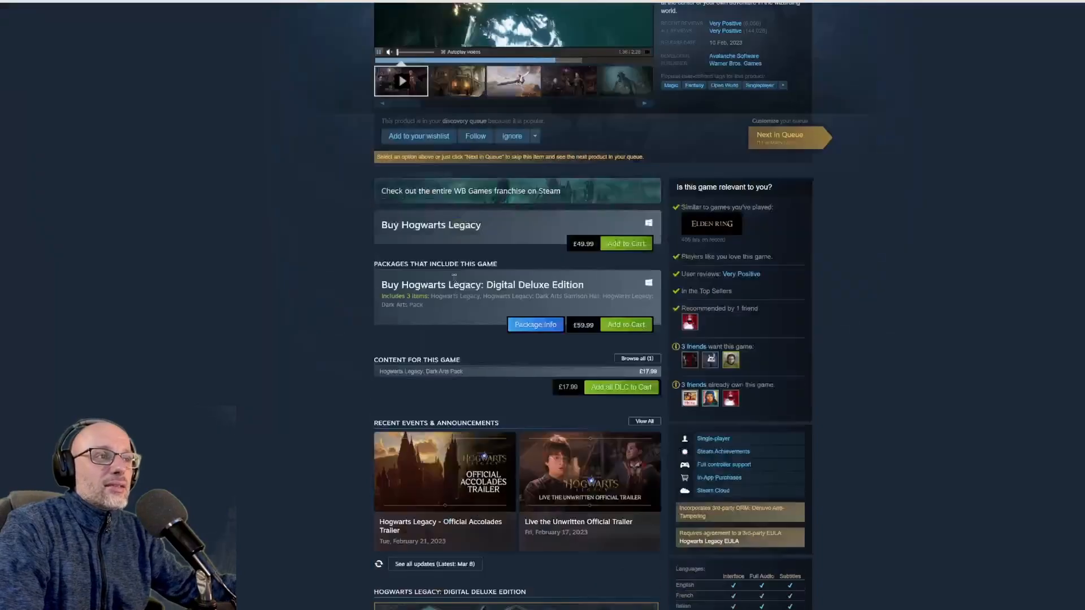
pyautogui.scroll(-3)
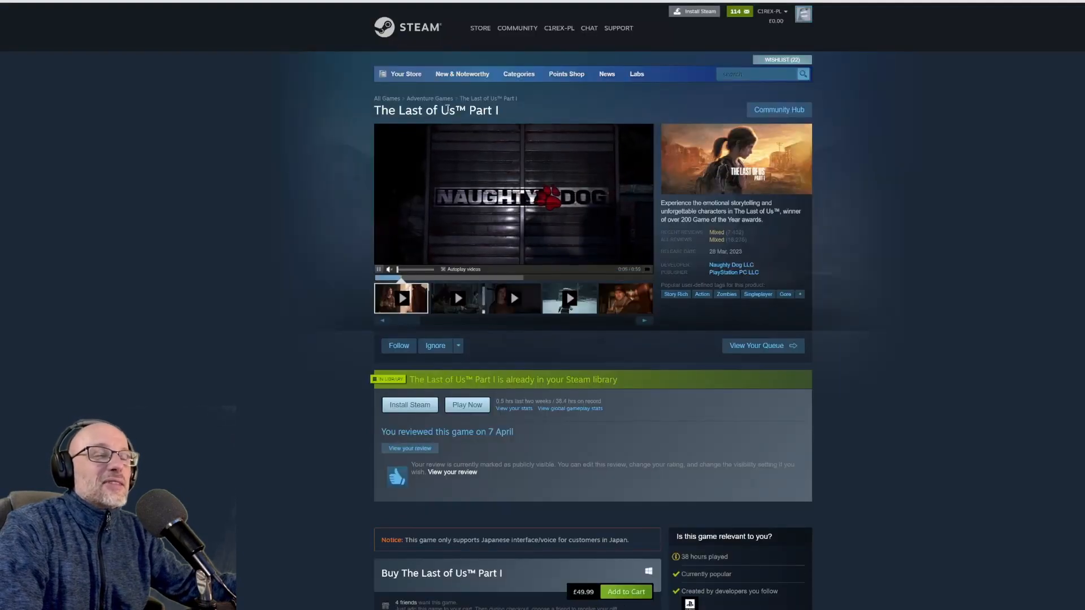
# Bring The Last of Us Part I's minimum and recommended requirements into view
pyautogui.scroll(-3)
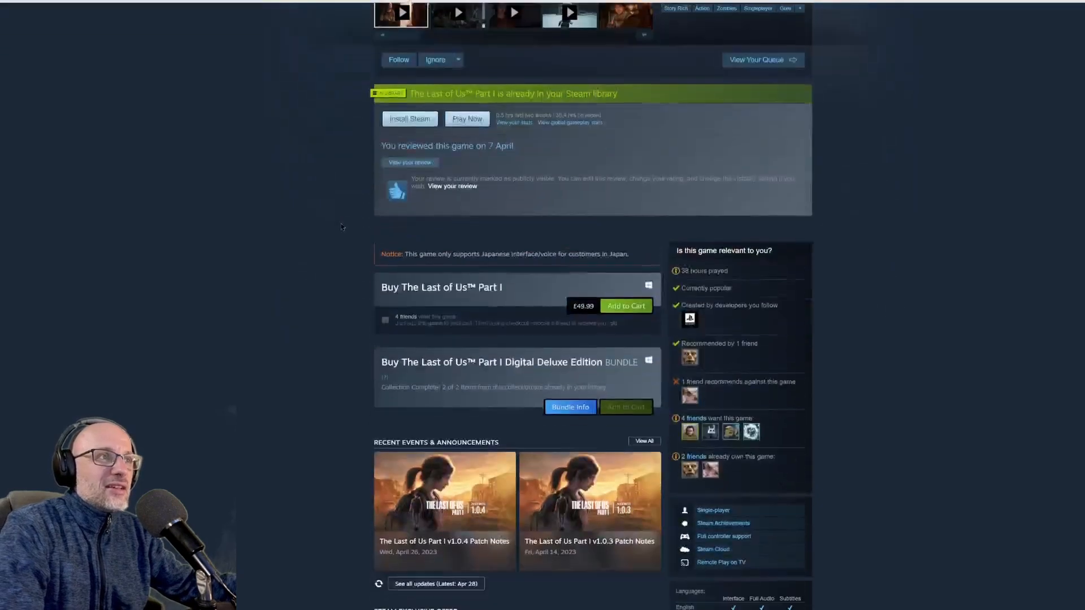
pyautogui.scroll(-3)
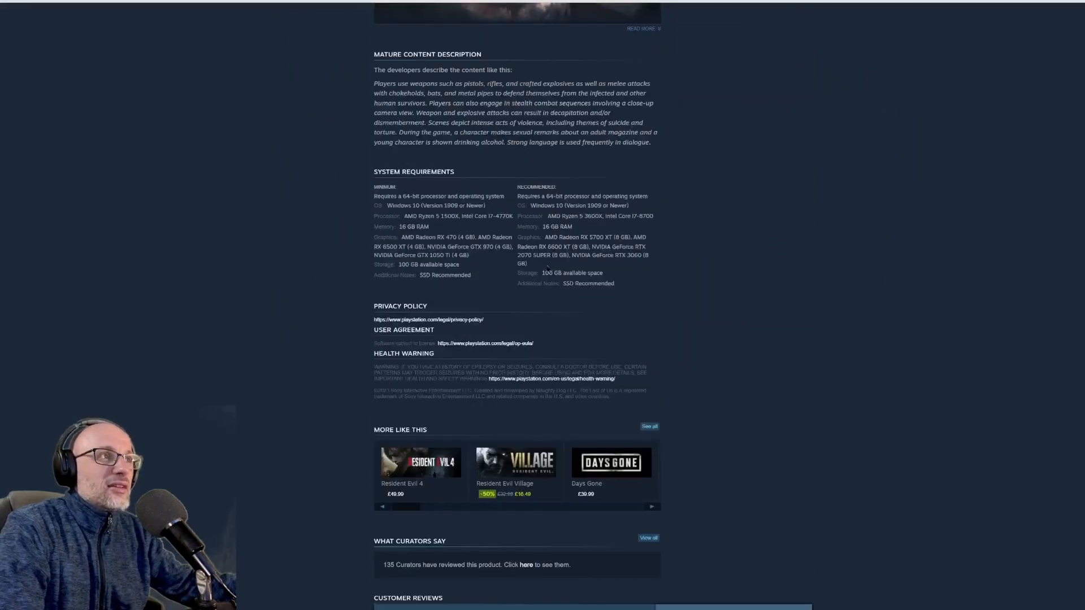
pyautogui.moveTo(545, 316)
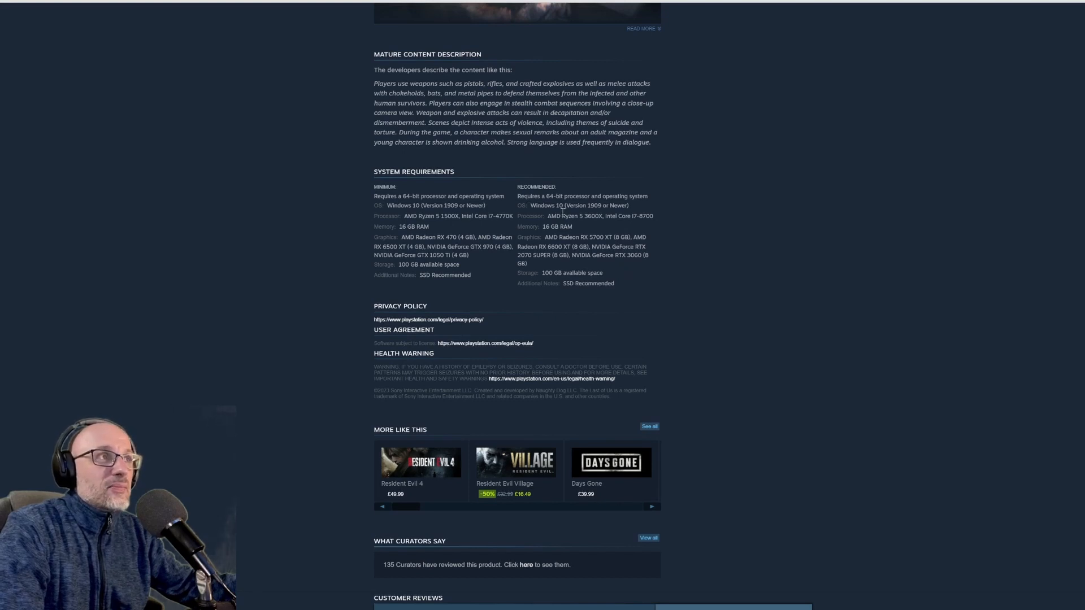
pyautogui.moveTo(574, 240)
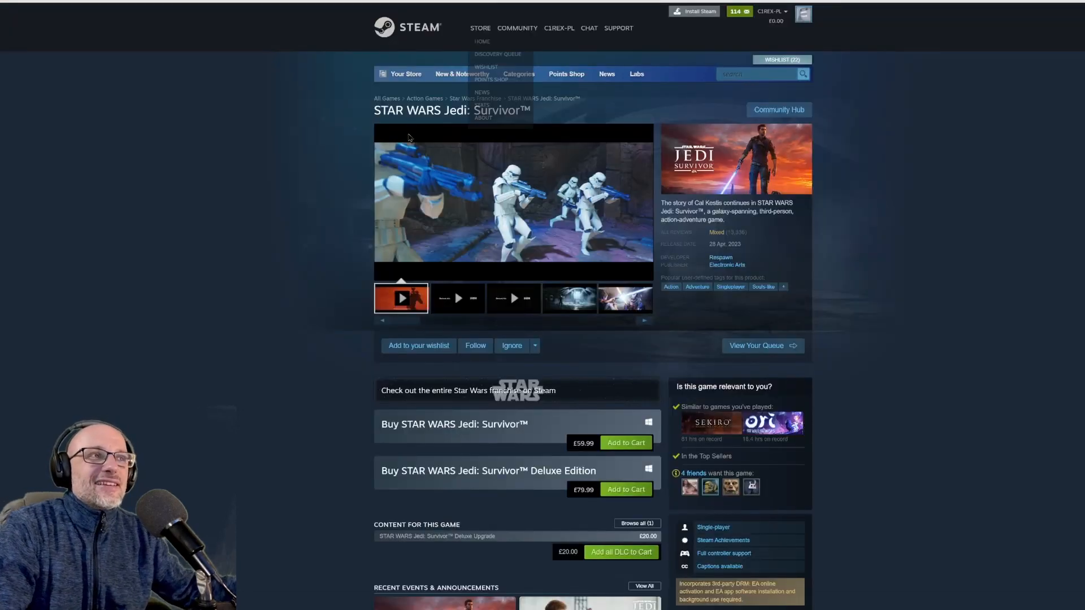
# Bring STAR WARS Jedi: Survivor's minimum and recommended requirements into view
pyautogui.scroll(-3)
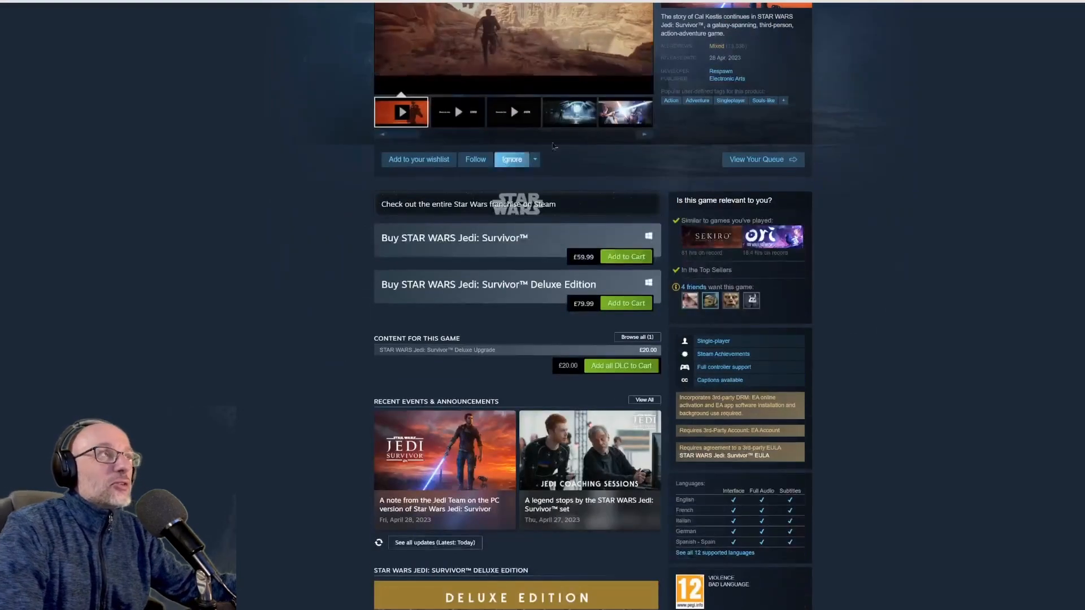
pyautogui.scroll(3)
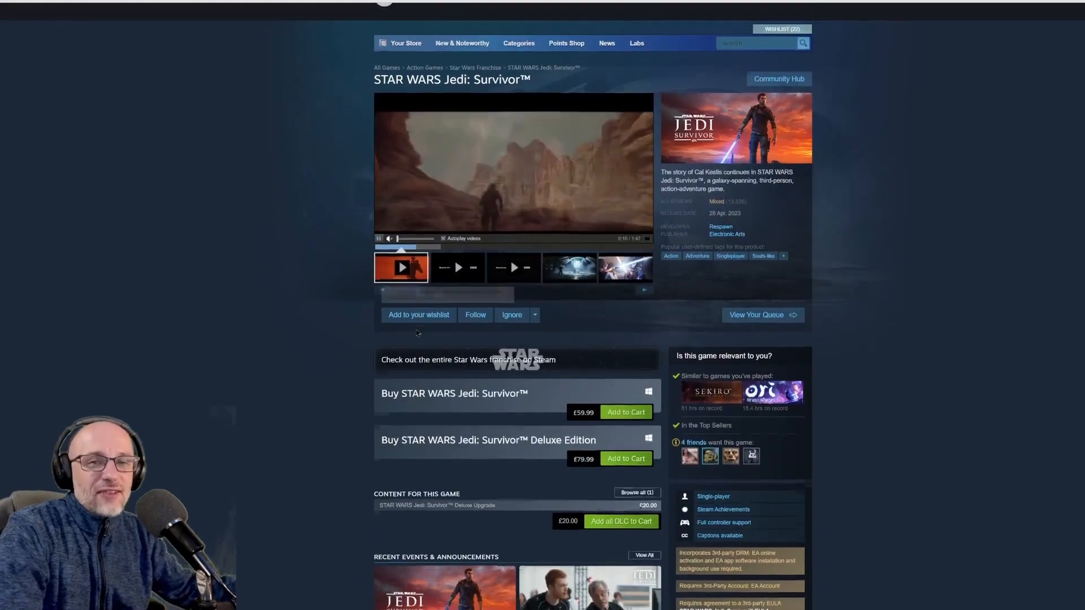
pyautogui.scroll(-3)
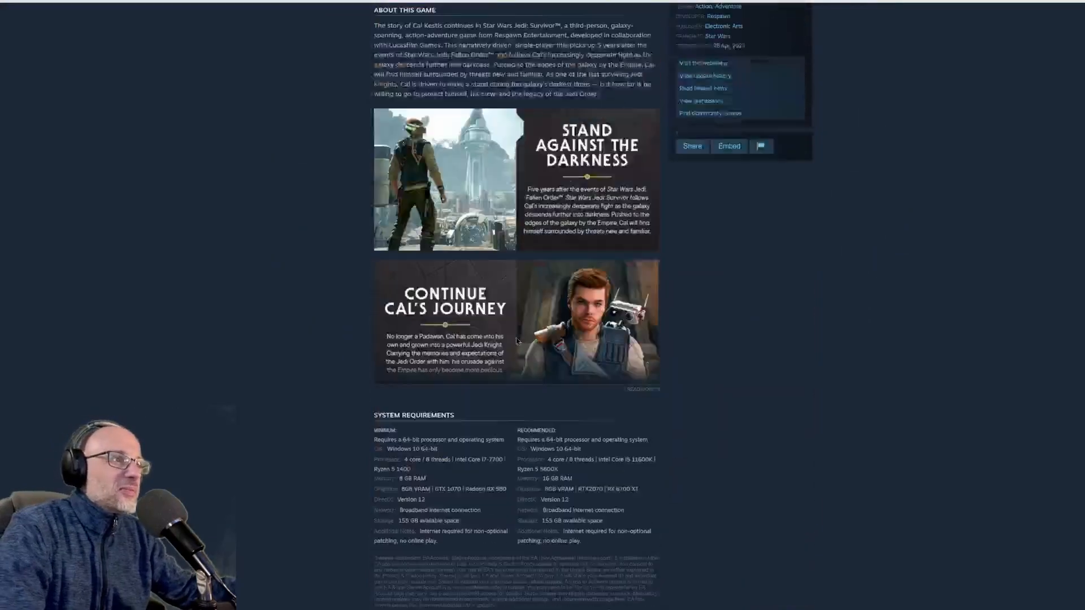
pyautogui.scroll(-3)
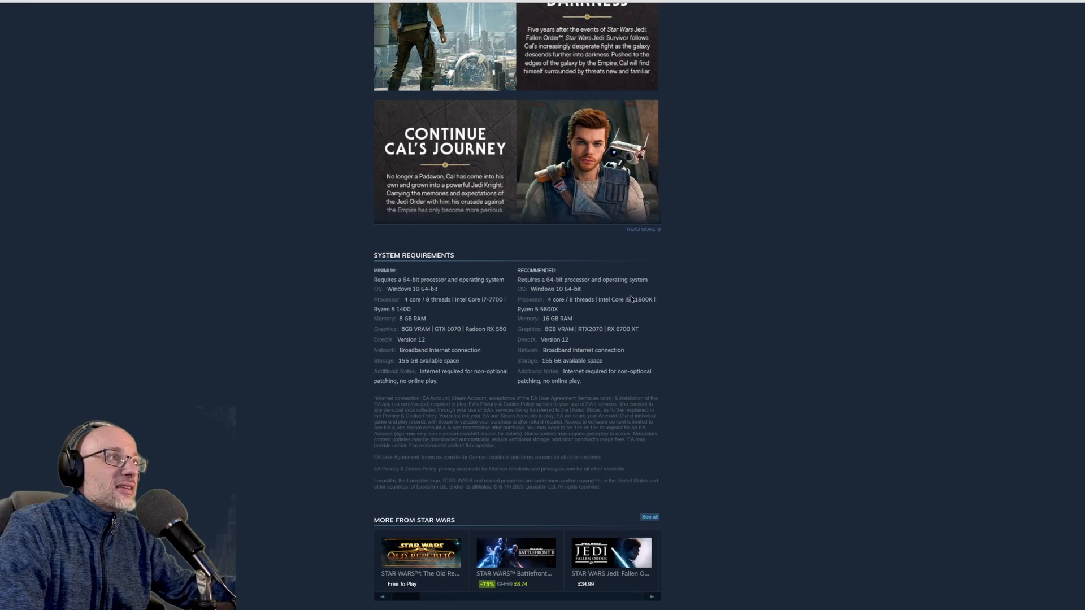
pyautogui.moveTo(578, 340)
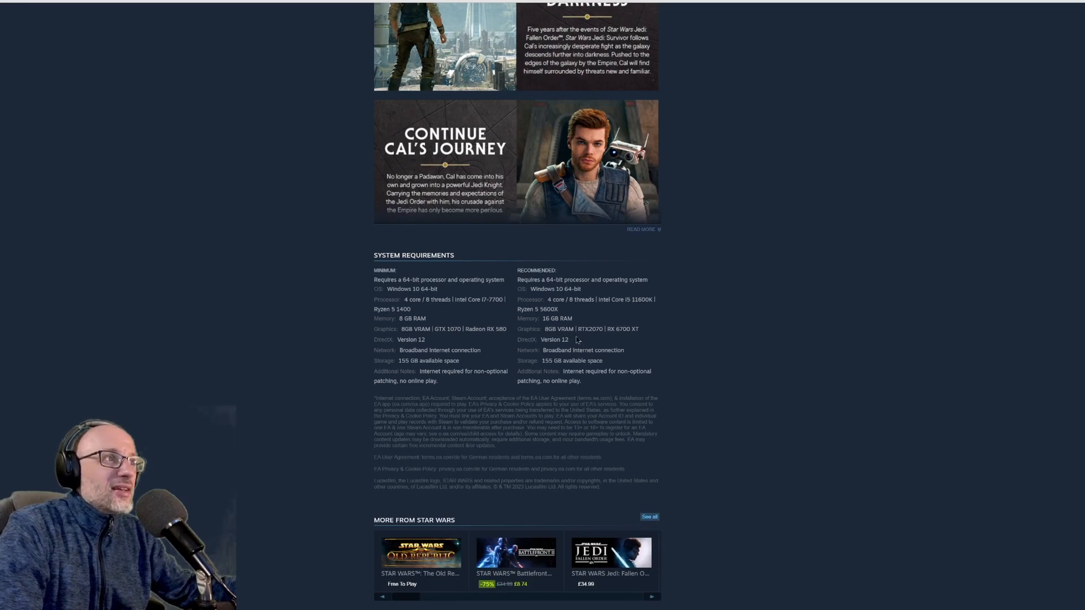
pyautogui.moveTo(612, 327)
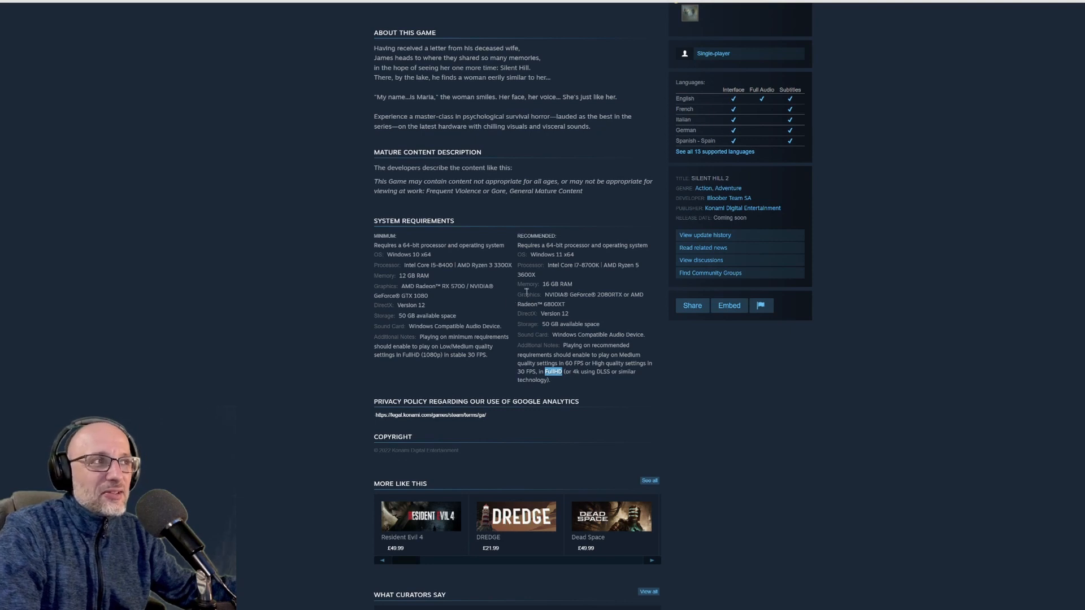
pyautogui.moveTo(587, 322)
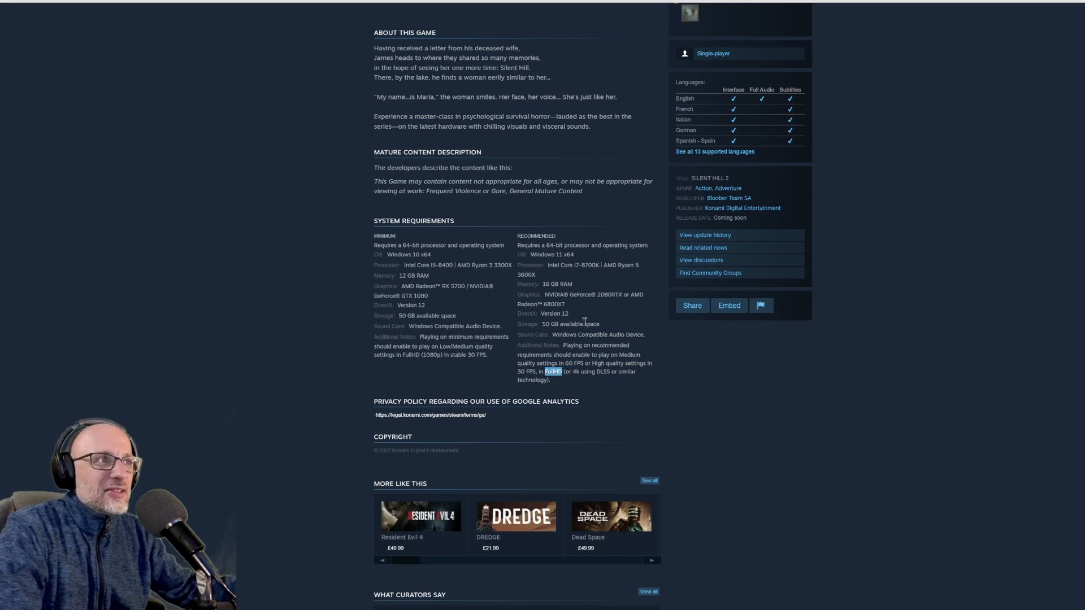
# Highlight the 30 FPS note instead of FullHD in Silent Hill 2's recommended requirements
pyautogui.click(519, 372)
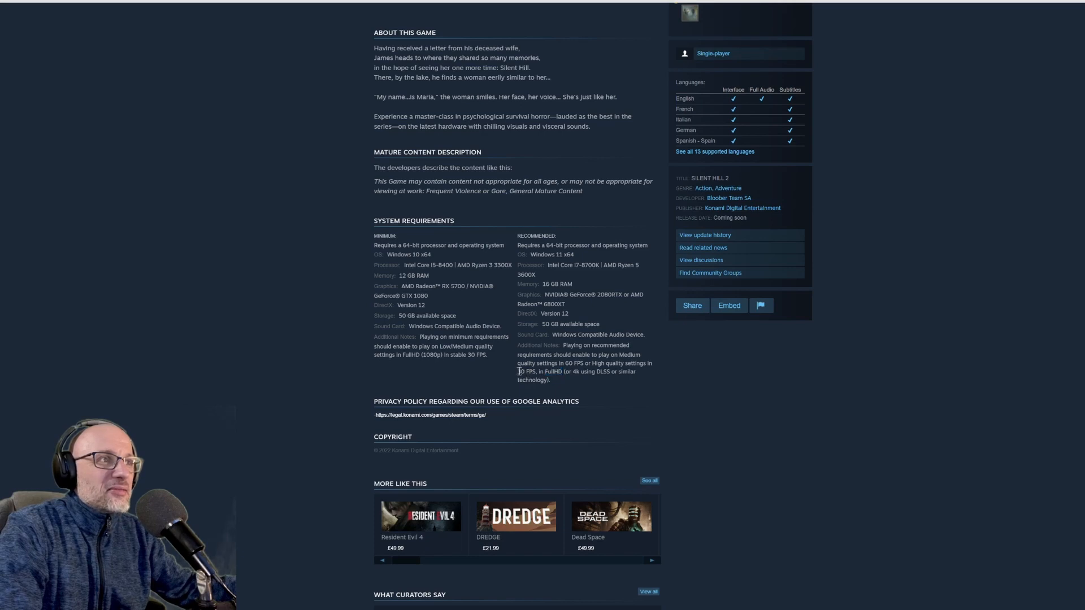
pyautogui.doubleClick(524, 372)
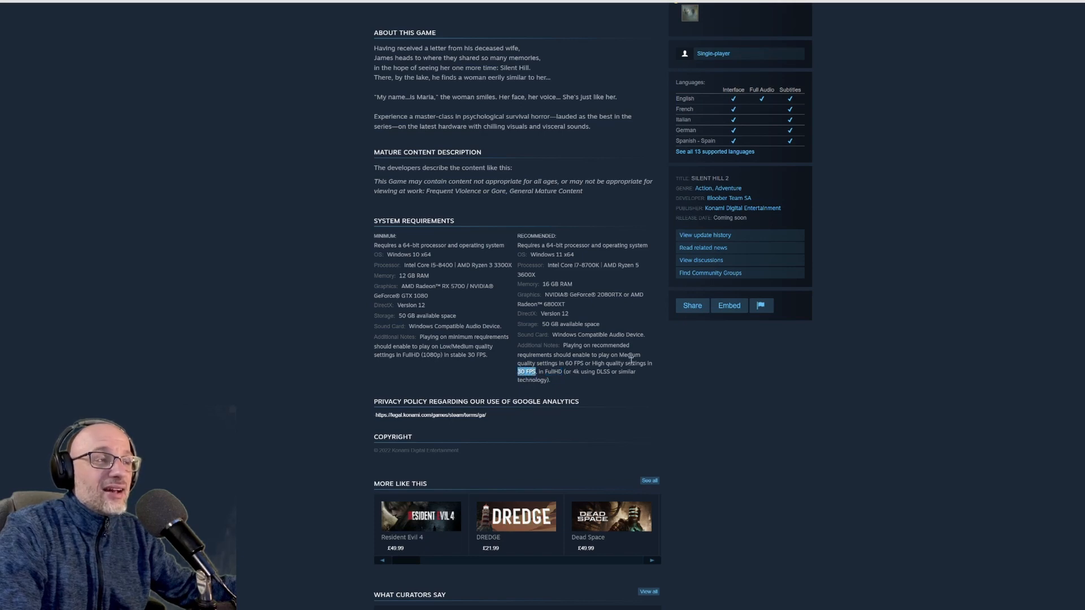
pyautogui.scroll(3)
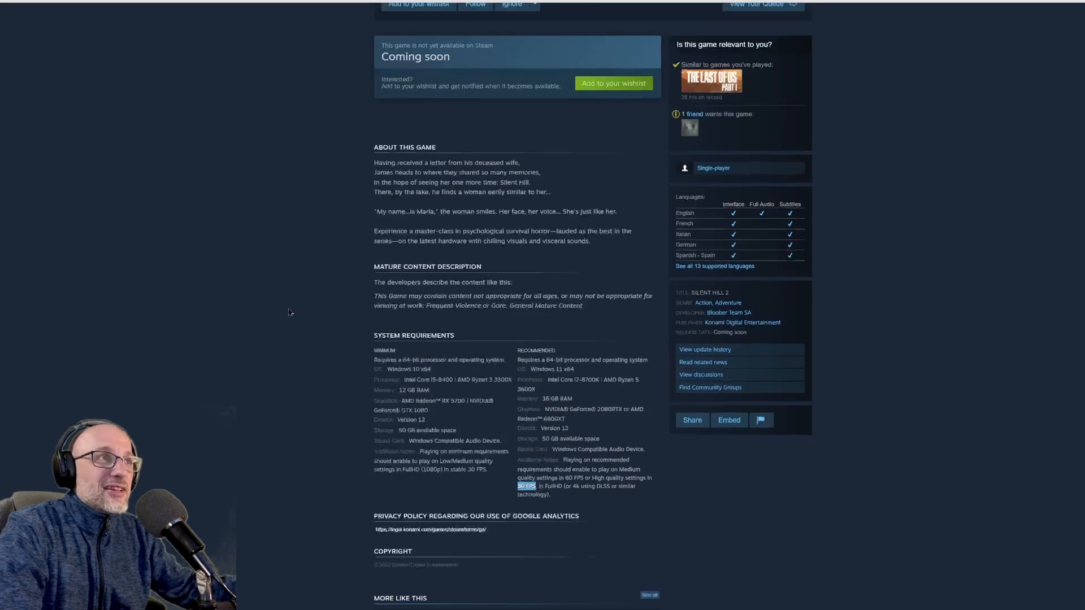
pyautogui.scroll(3)
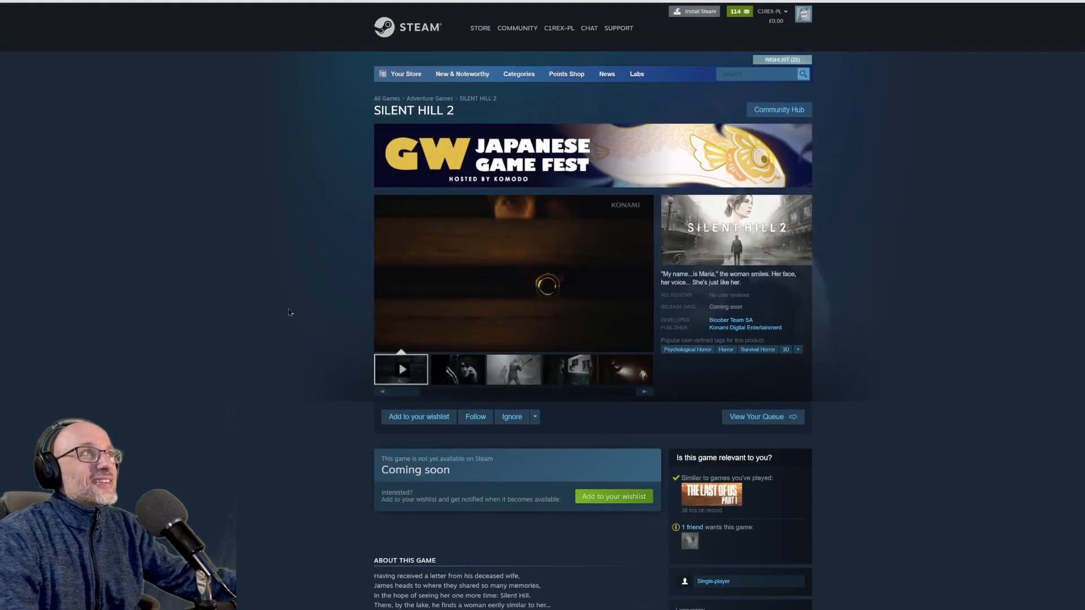
pyautogui.scroll(-3)
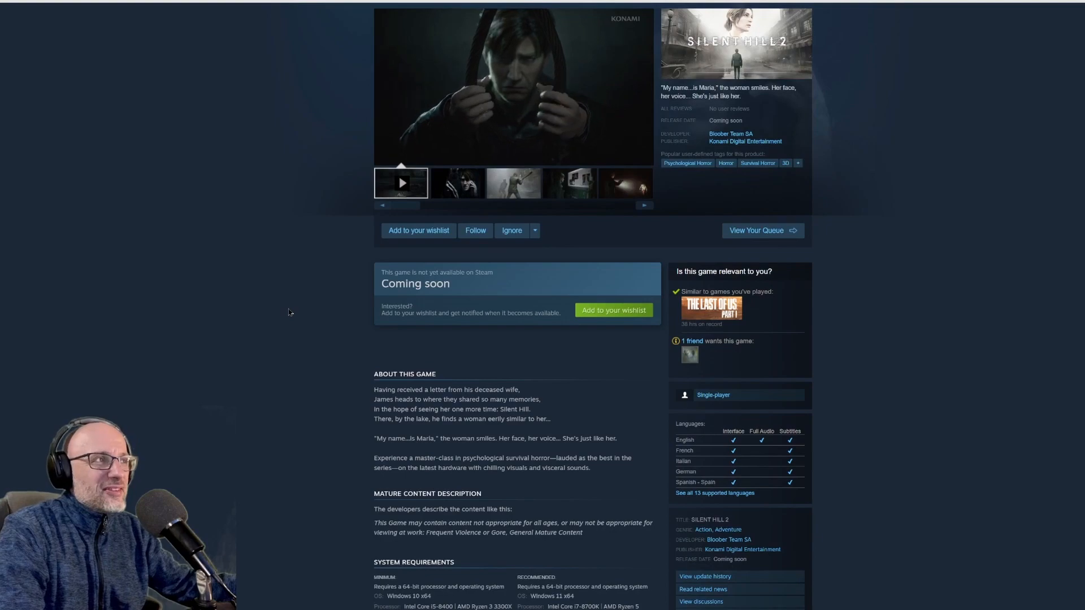
pyautogui.scroll(-3)
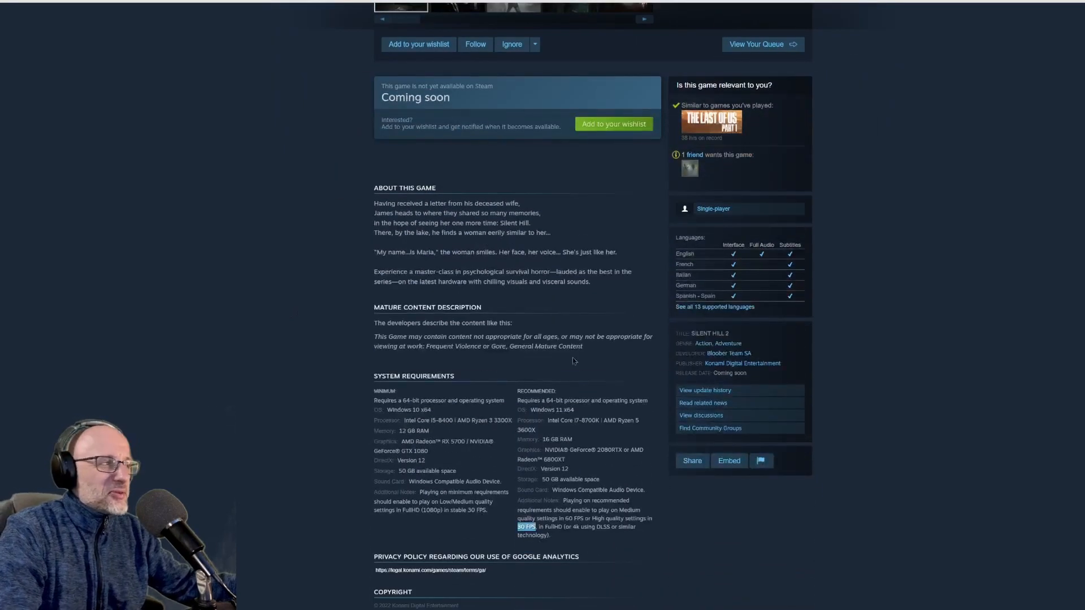